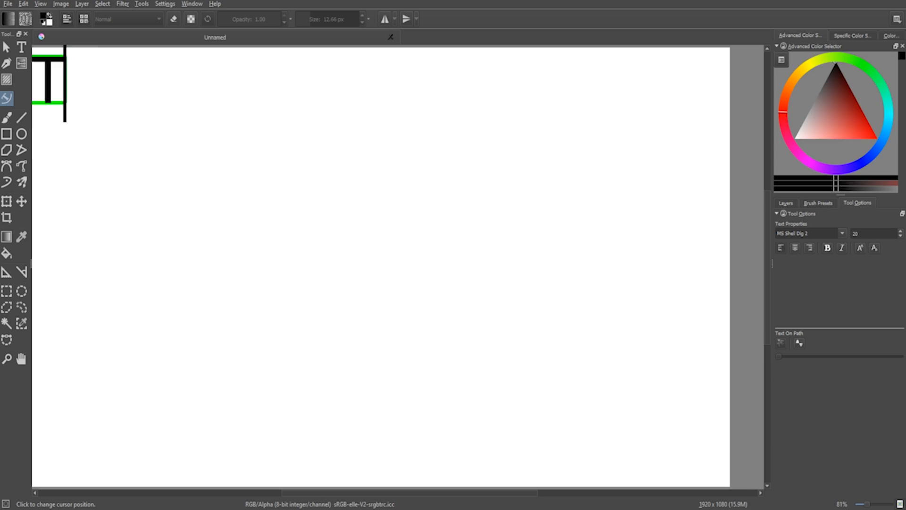
pyautogui.write('The screws have a')
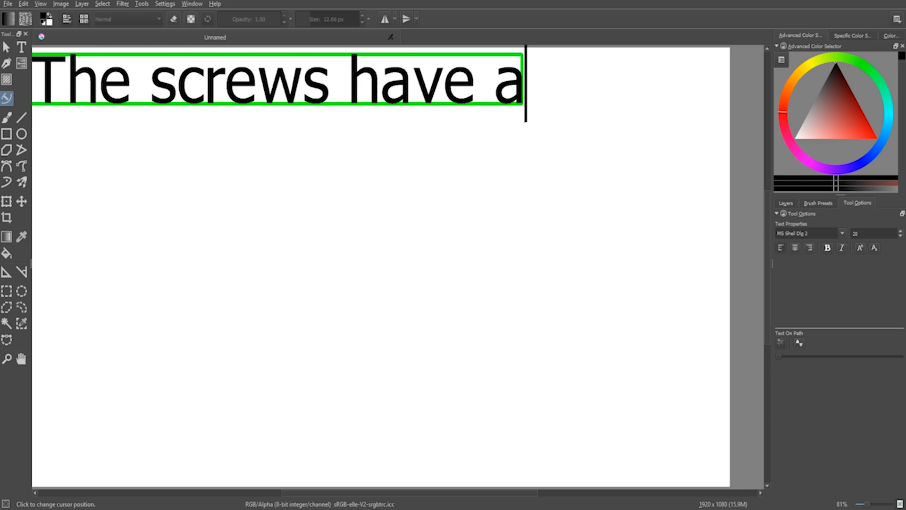